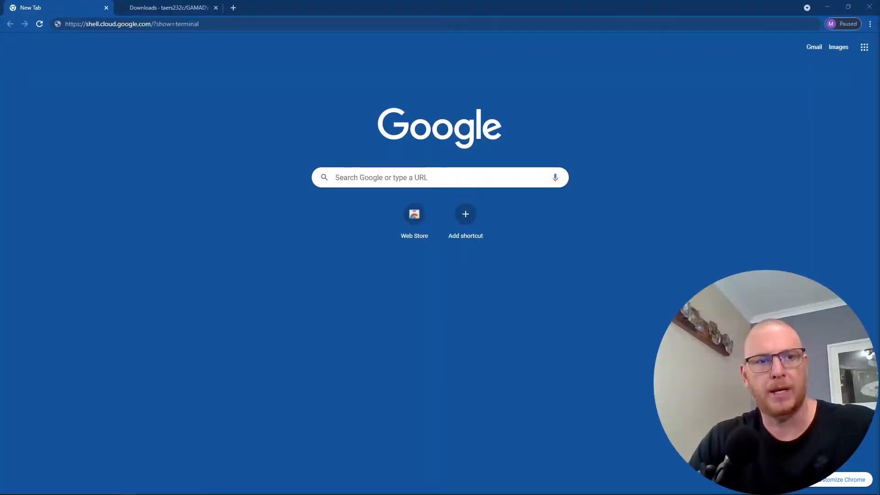
mouse_move(801, 257)
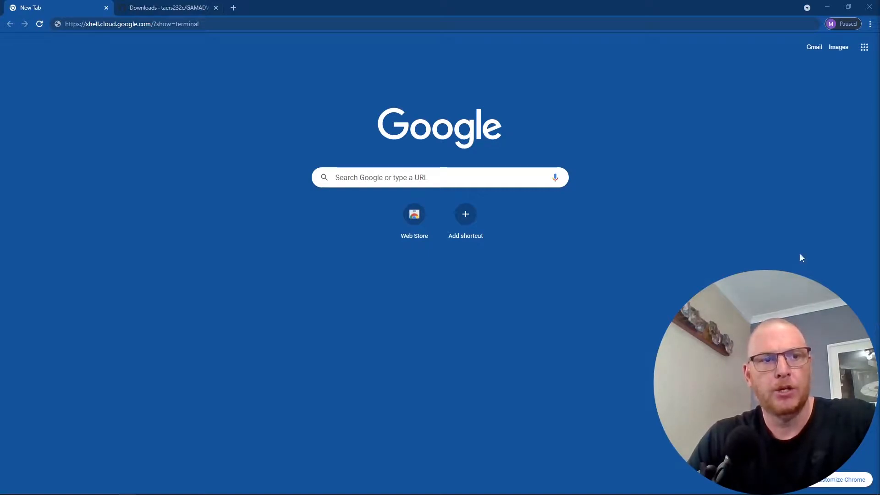
mouse_move(193, 94)
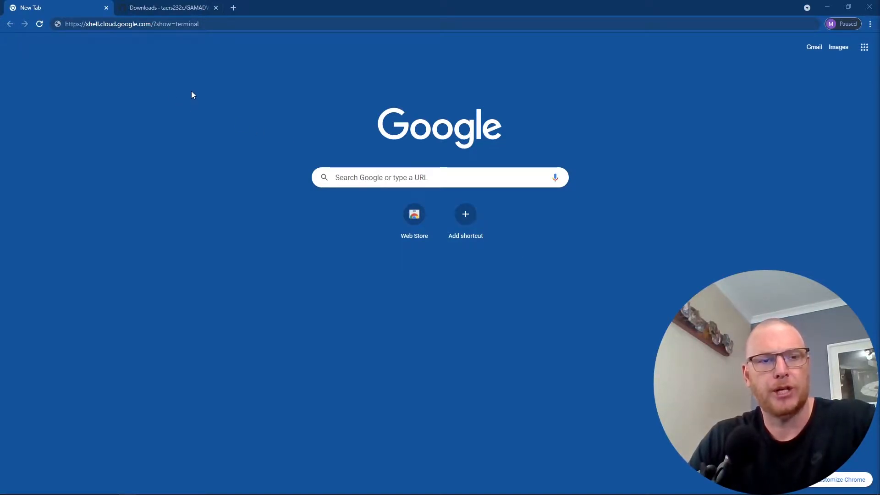
mouse_move(206, 80)
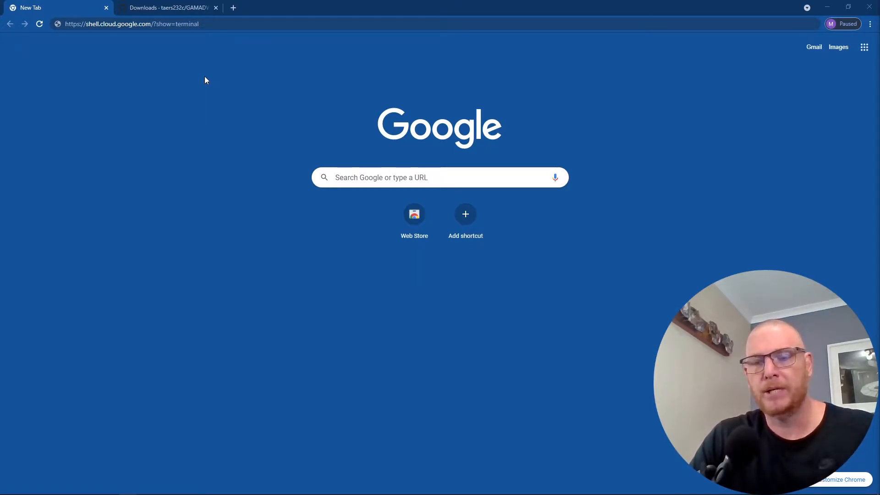
mouse_move(2, 97)
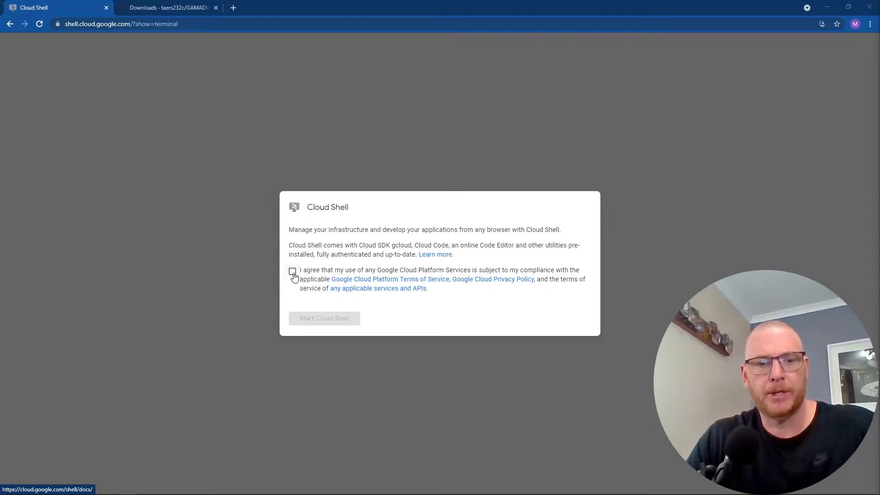
- Accept the Cloud Platform terms, start Cloud Shell, and focus the terminal prompt
click(292, 272)
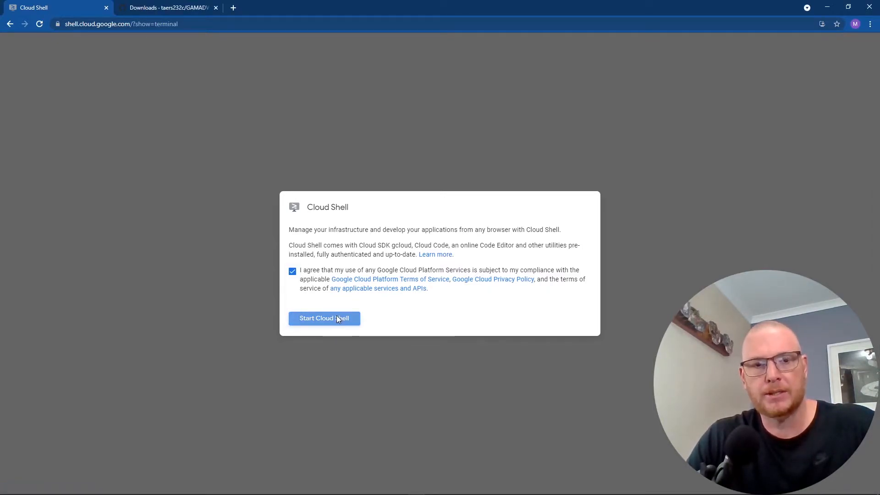
click(324, 318)
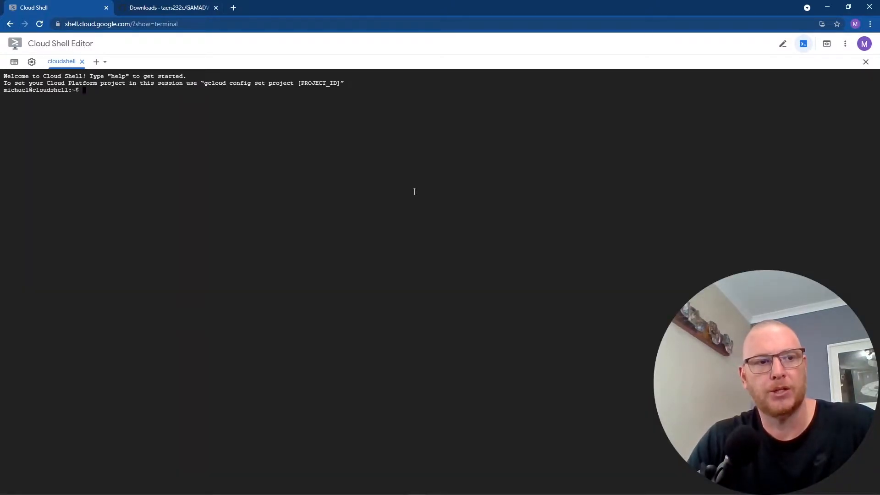
click(31, 61)
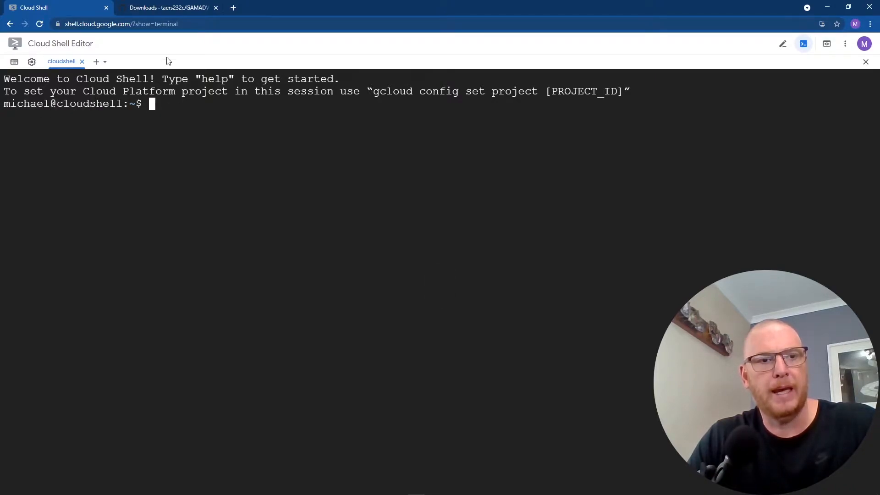
- Find the 'bash <(curl ...)' default-path install command on the GAMADV-XTD3 Downloads wiki, then return to Cloud Shell
click(168, 8)
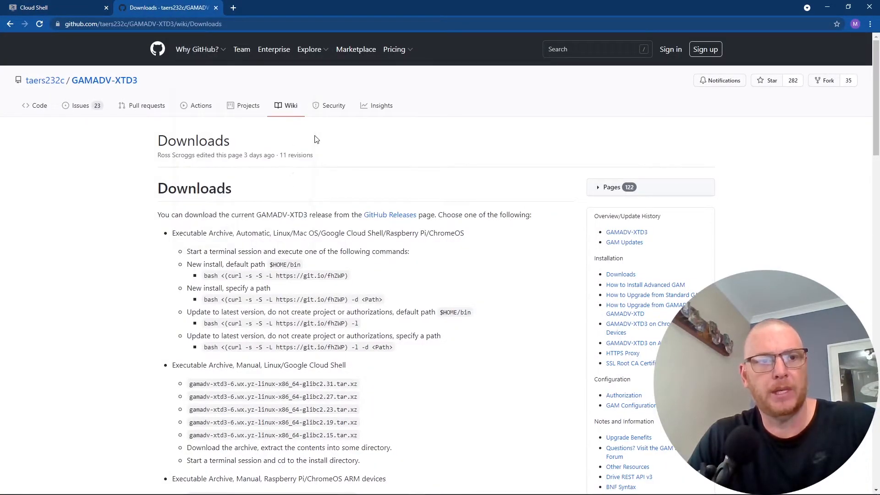
mouse_move(338, 157)
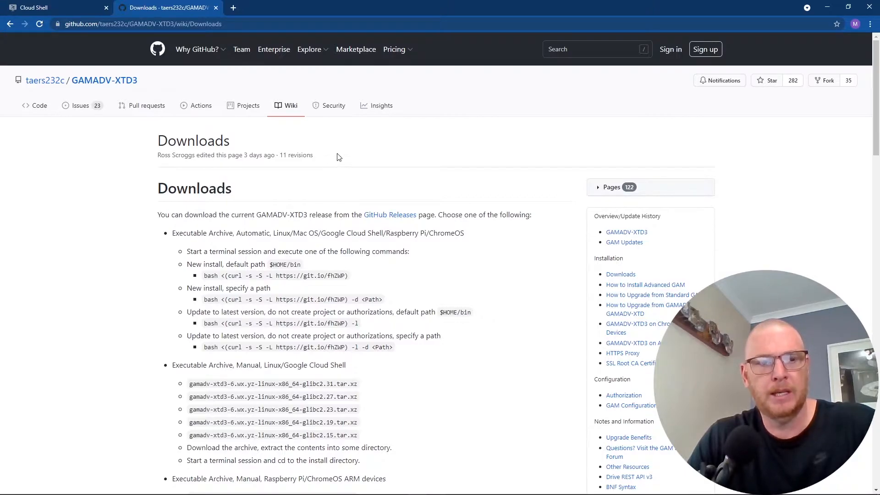
scroll(down, 3)
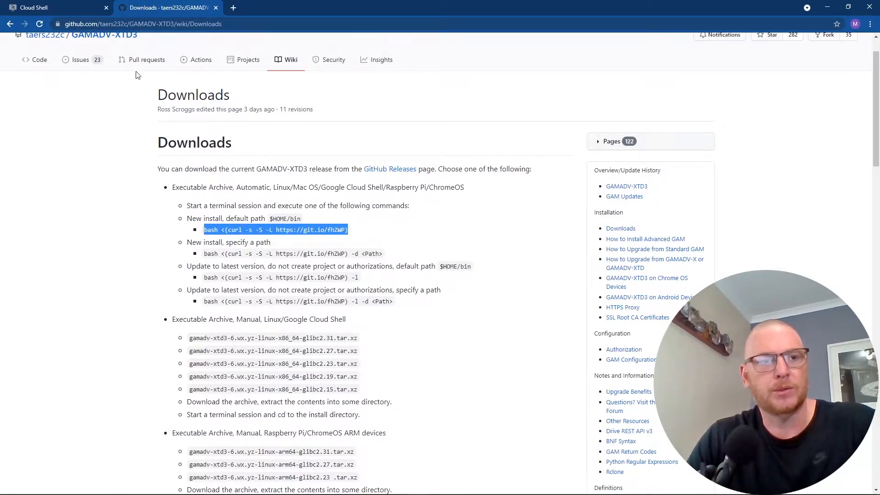
click(37, 7)
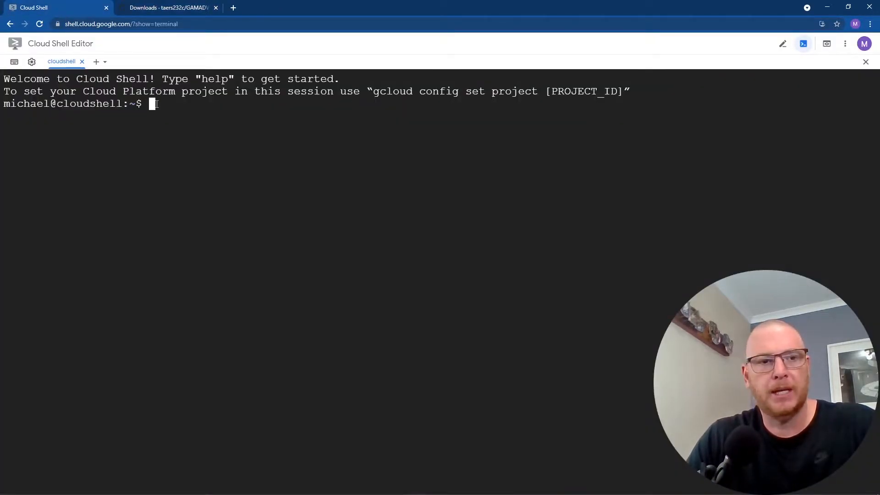
text(bash <(curl -s -S -L https://git.io/fhZWP))
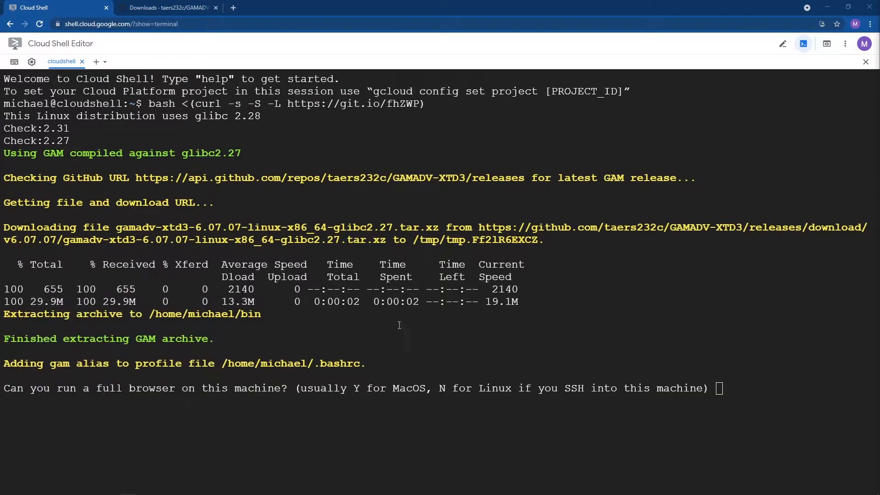
mouse_move(426, 309)
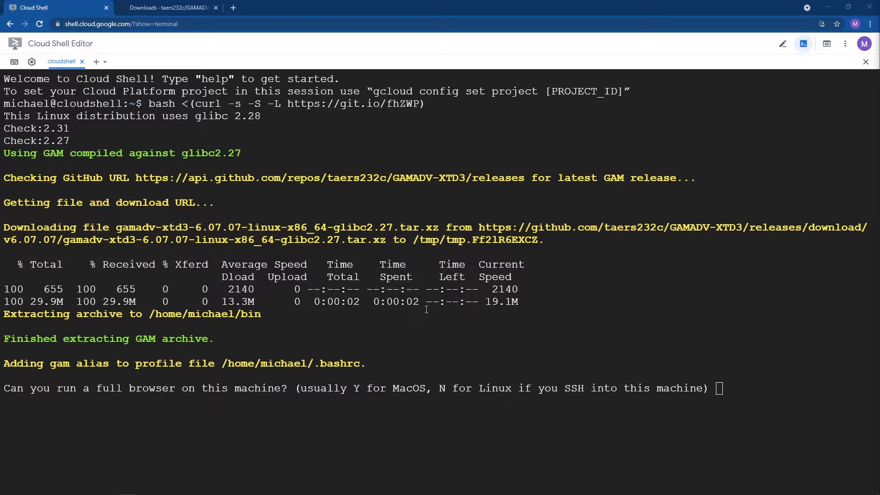
mouse_move(432, 299)
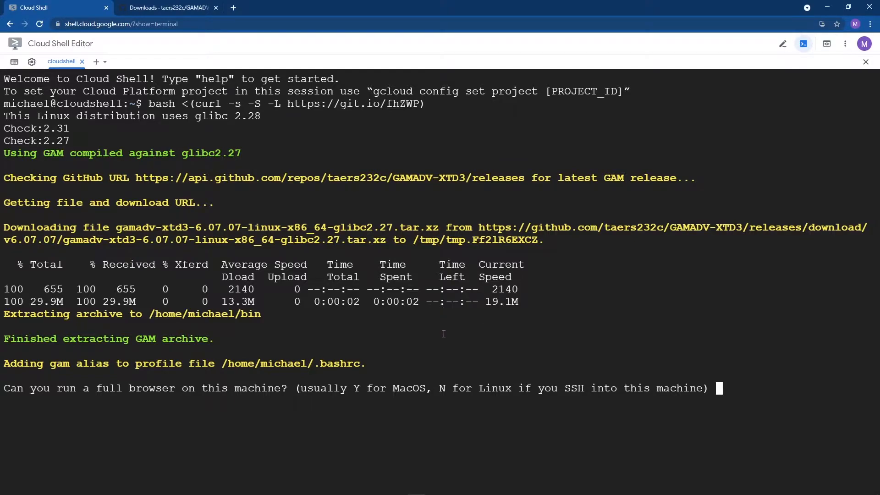
text(n)
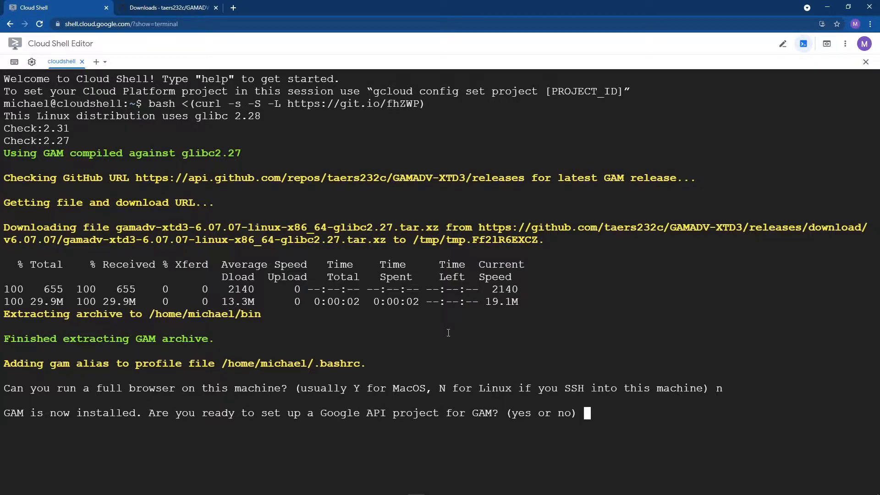
text(y)
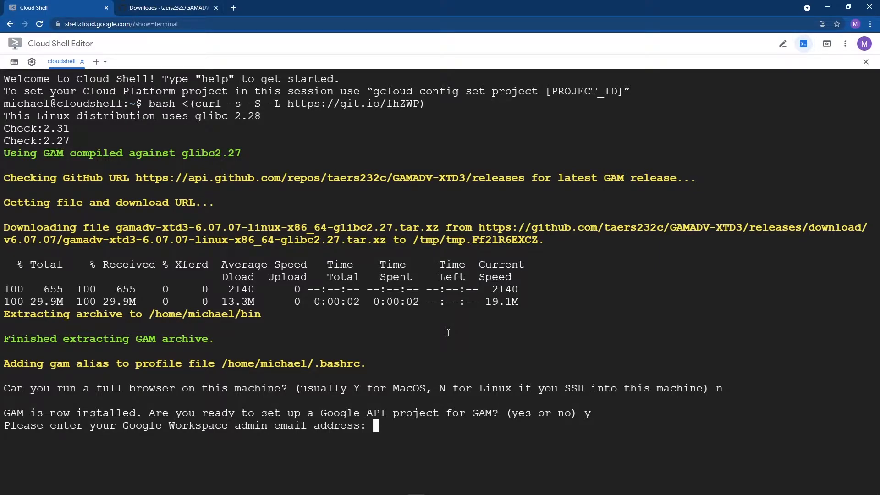
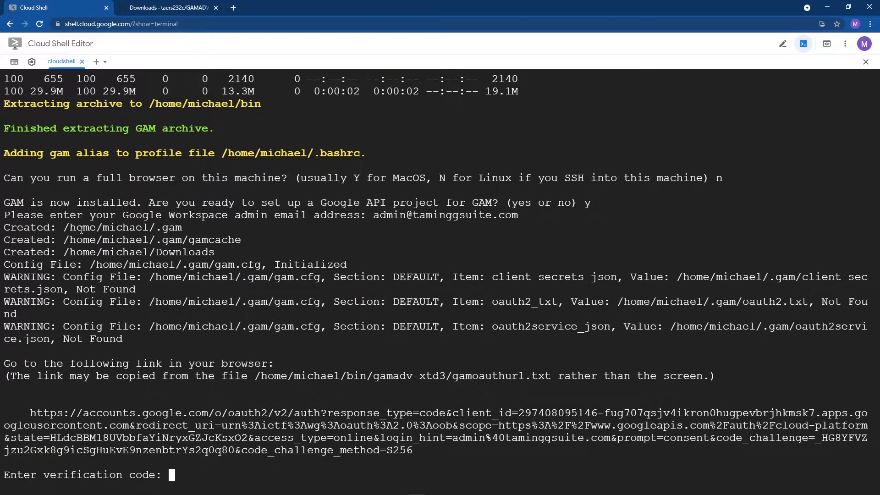
- Sign in as the admin via the authorization link, allow GAM Project Creation, and copy the code
drag(73, 240, 225, 239)
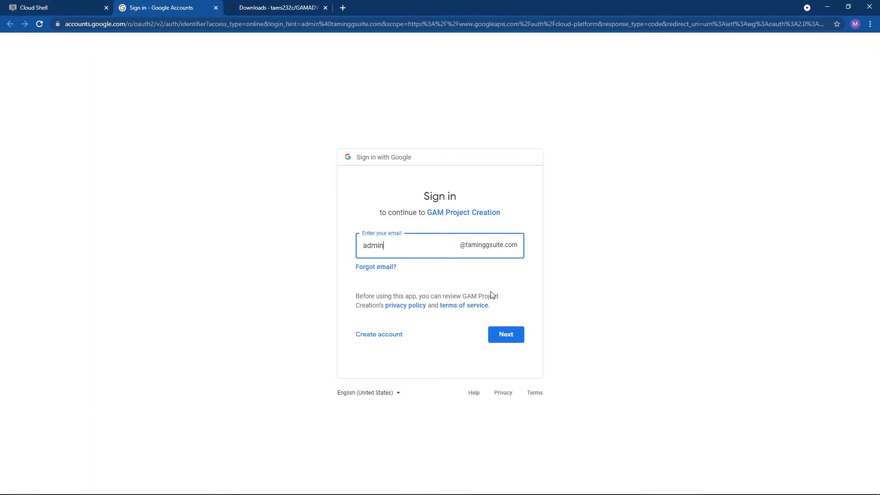
click(506, 334)
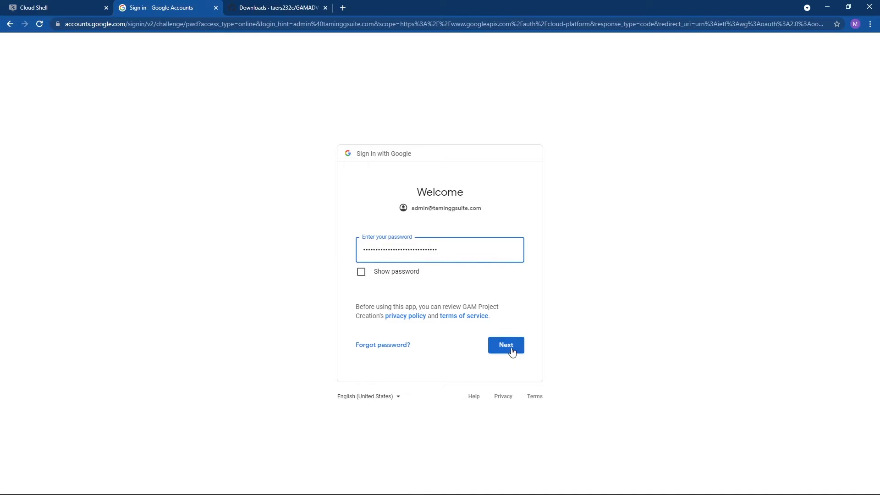
click(506, 345)
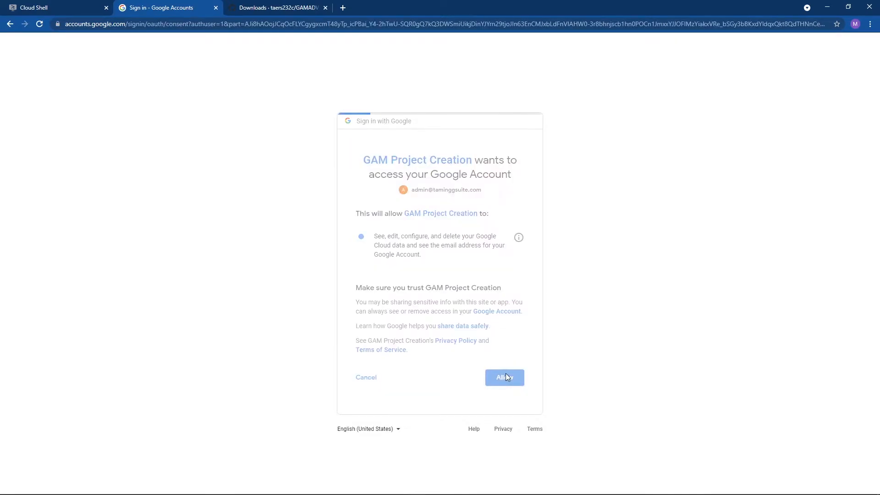
click(505, 378)
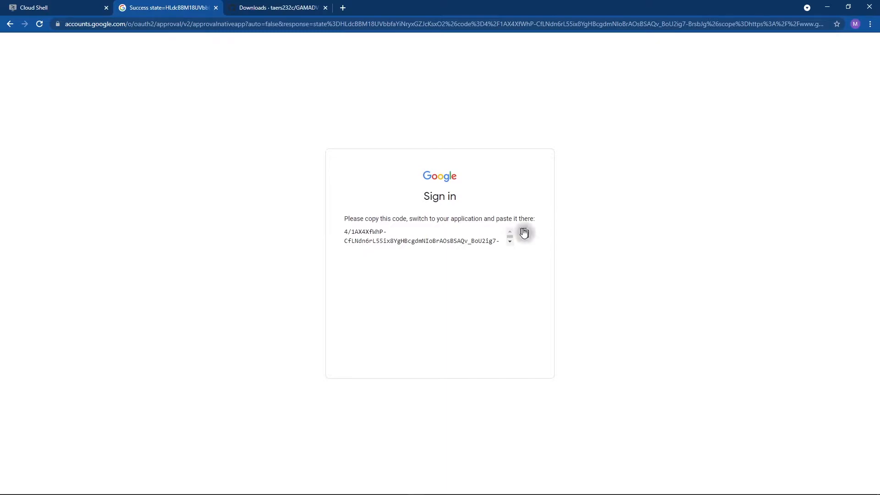
click(43, 7)
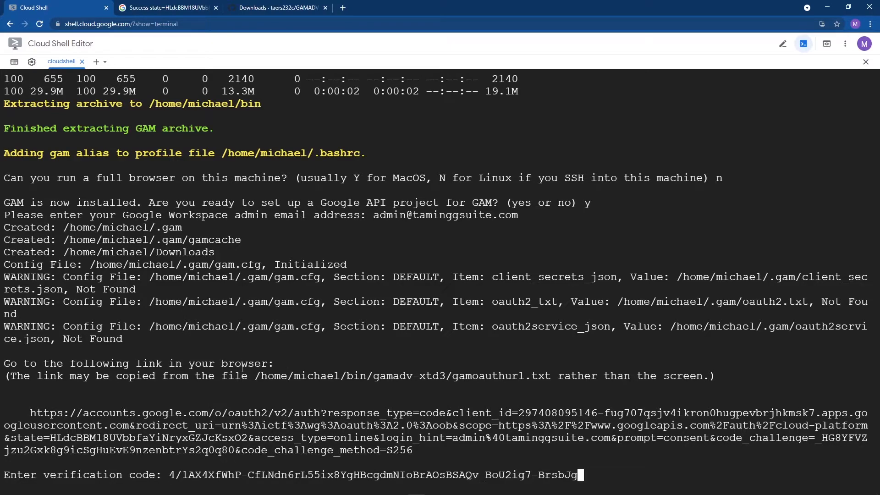
- Submit the pasted verification code and wait for the Client ID prompt
key(Enter)
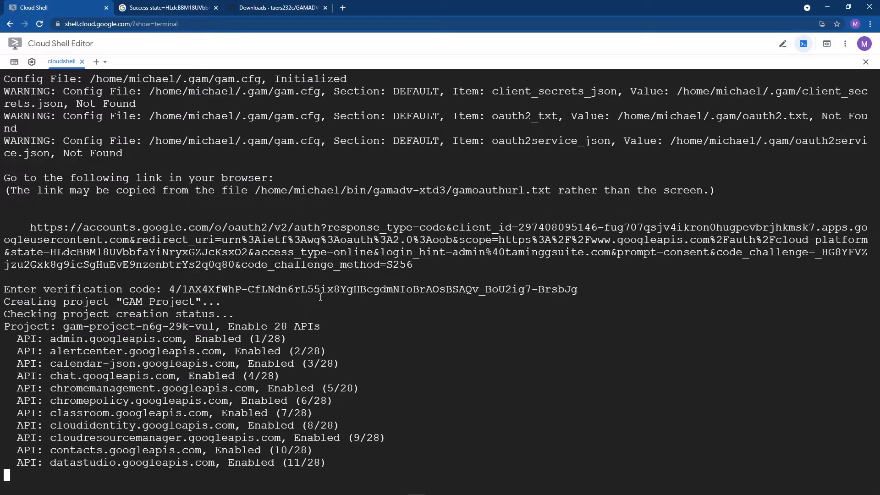
scroll(down, 3)
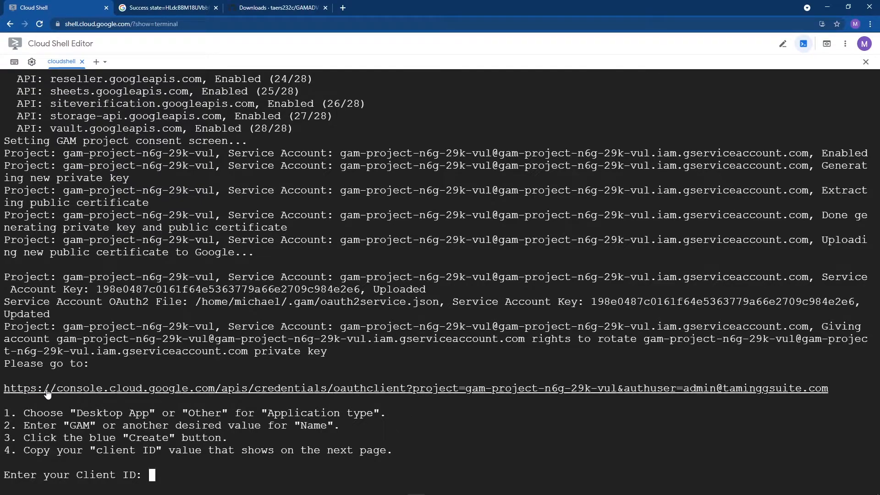
- Open the console.cloud.google.com credentials link printed in the terminal
click(36, 388)
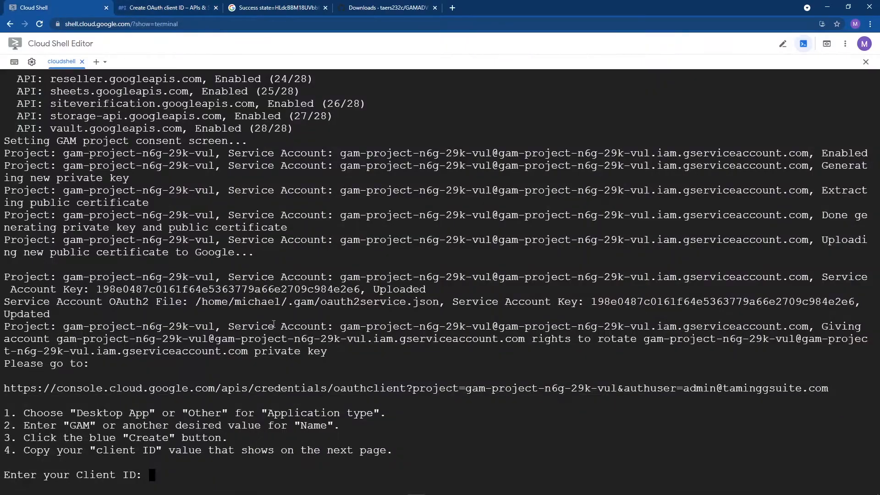
mouse_move(300, 410)
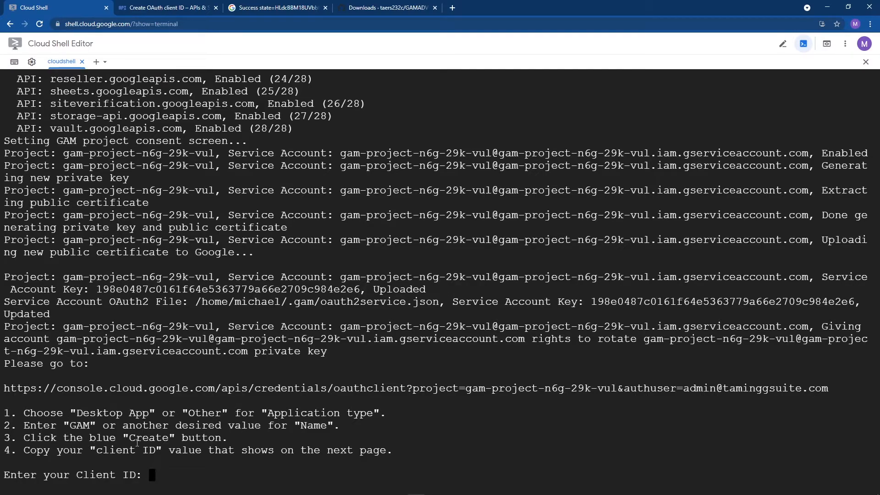
- Create a Desktop app OAuth client with a name starting with GAM
click(160, 7)
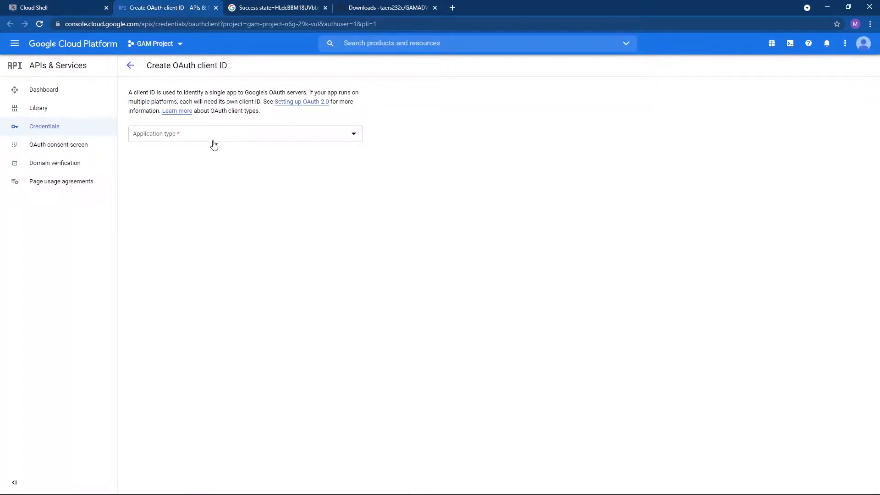
click(245, 133)
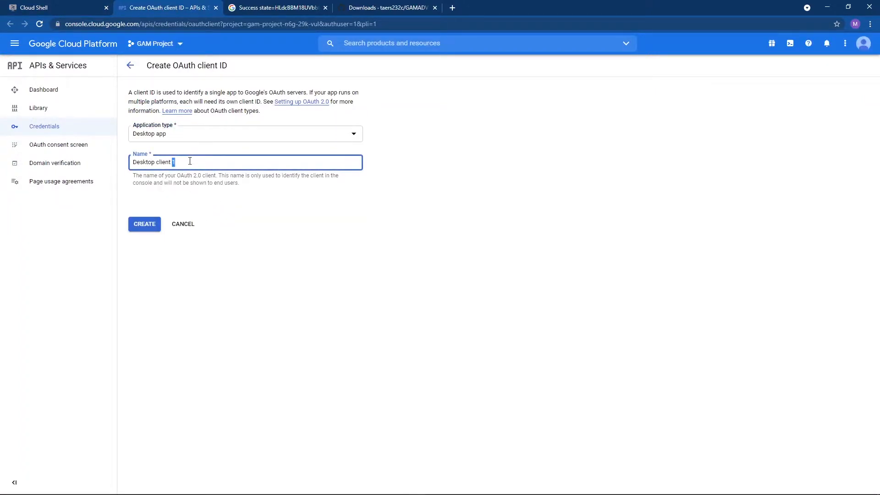
text(GAM)
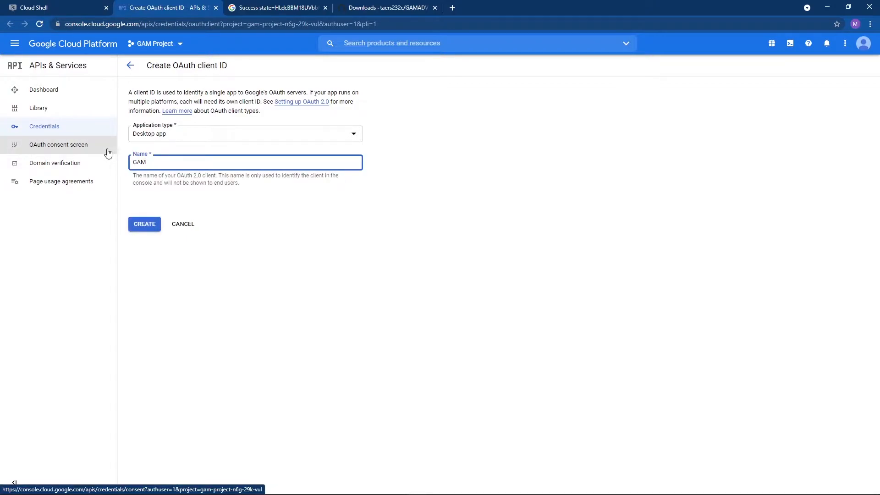
text(CLou)
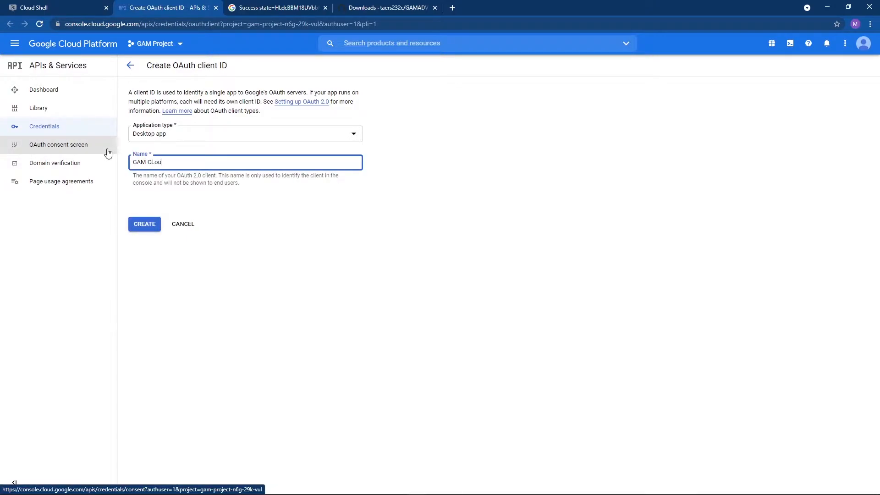
click(144, 224)
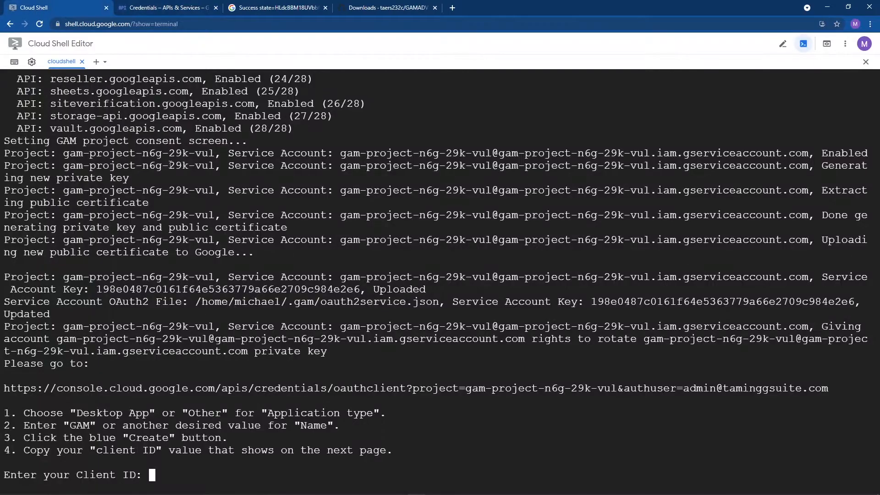
- Paste the OAuth client ID and secret, then answer y to authorize the admin account
right_click(166, 326)
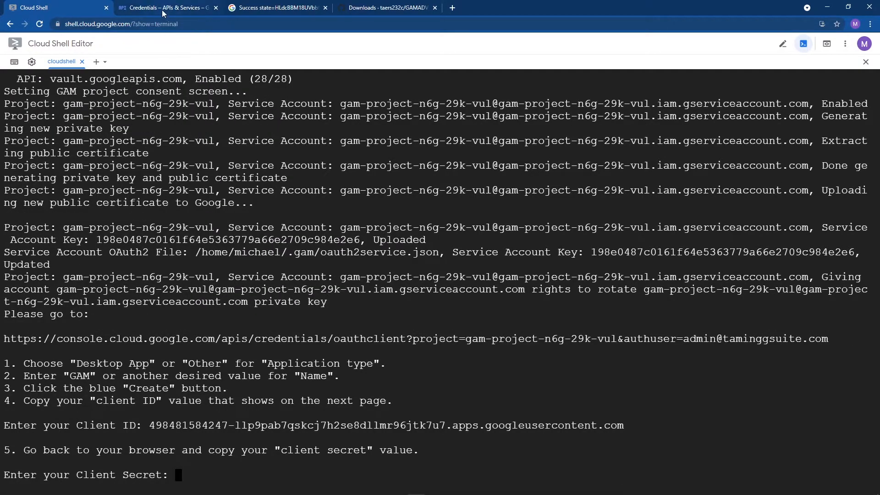
click(160, 8)
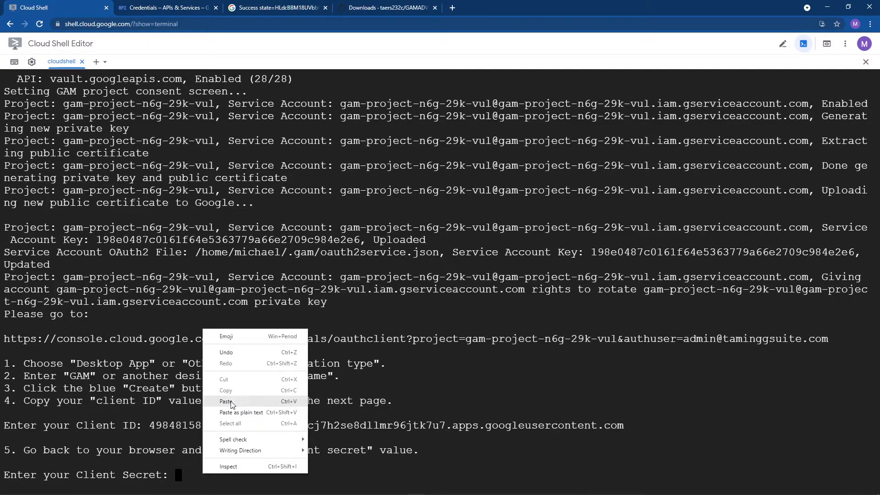
click(226, 401)
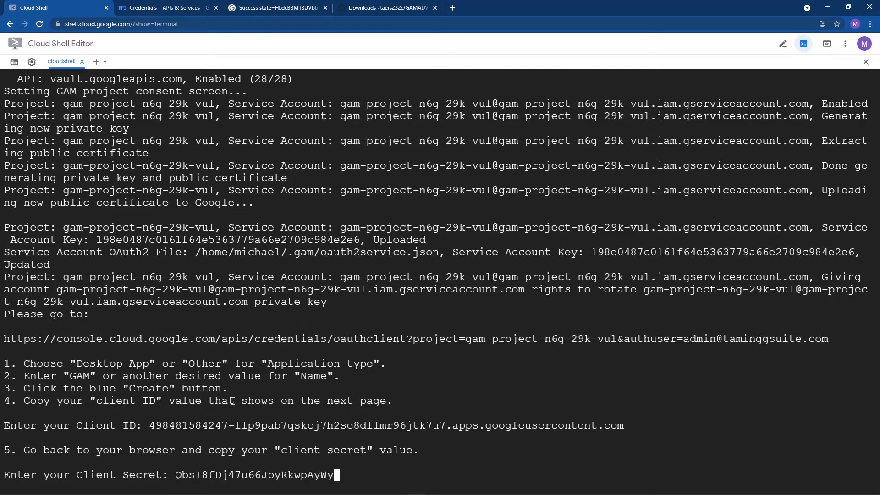
key(Enter)
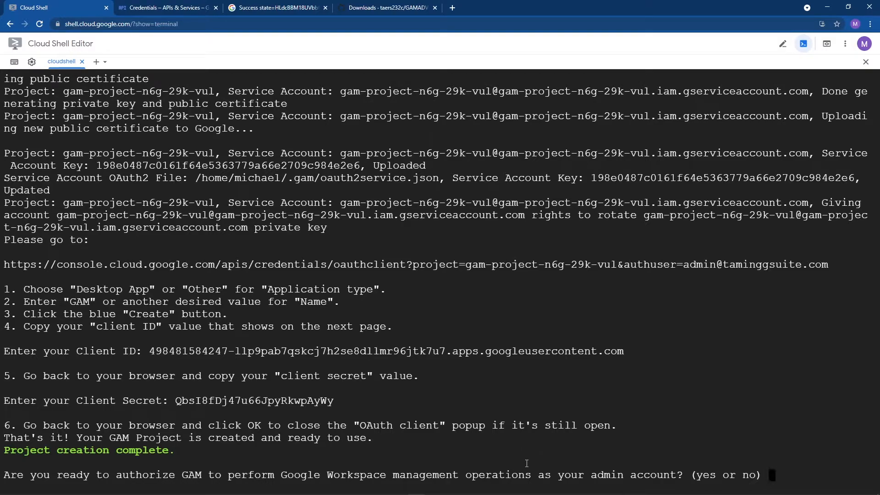
text(y)
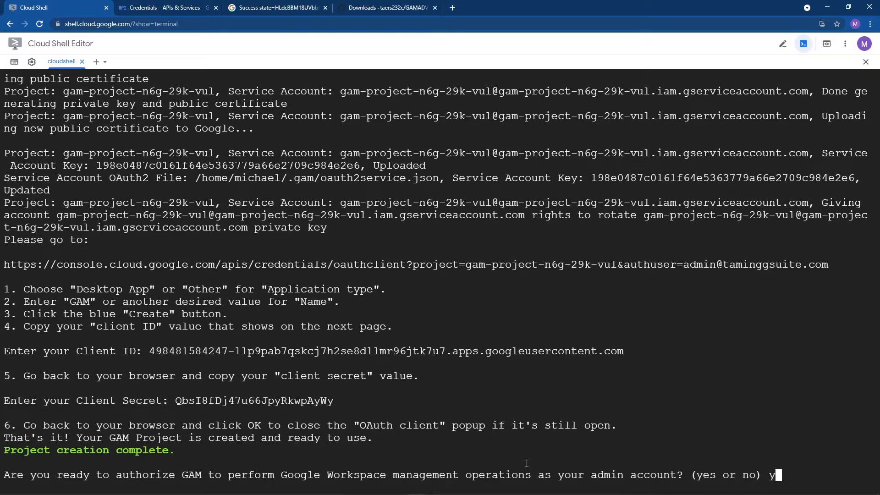
key(Enter)
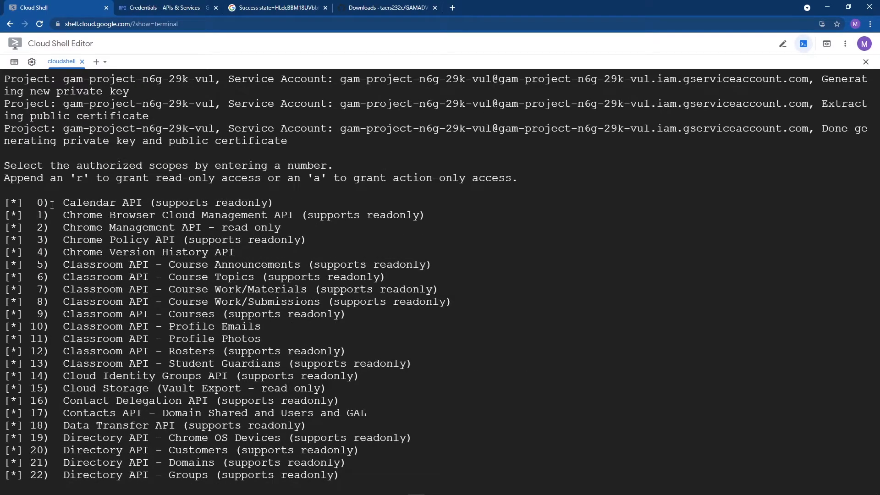
- Scroll through GAM's numbered scope list, keeping the default selections
scroll(down, 3)
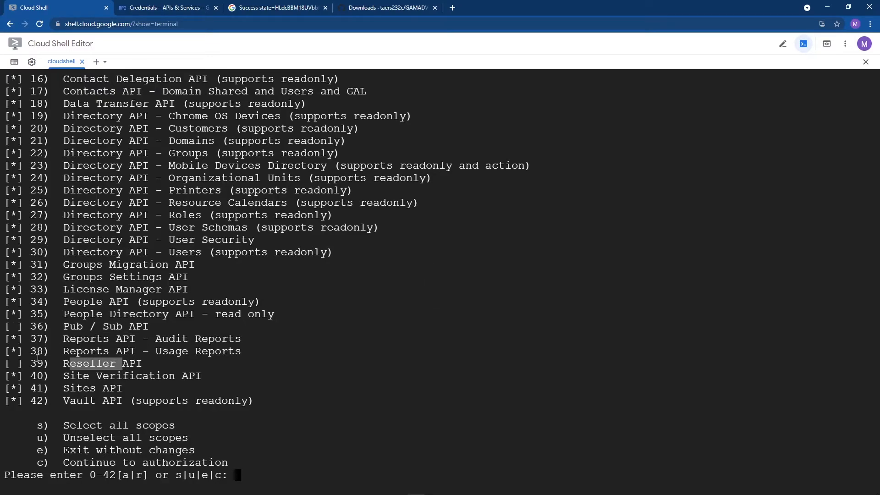
mouse_move(78, 425)
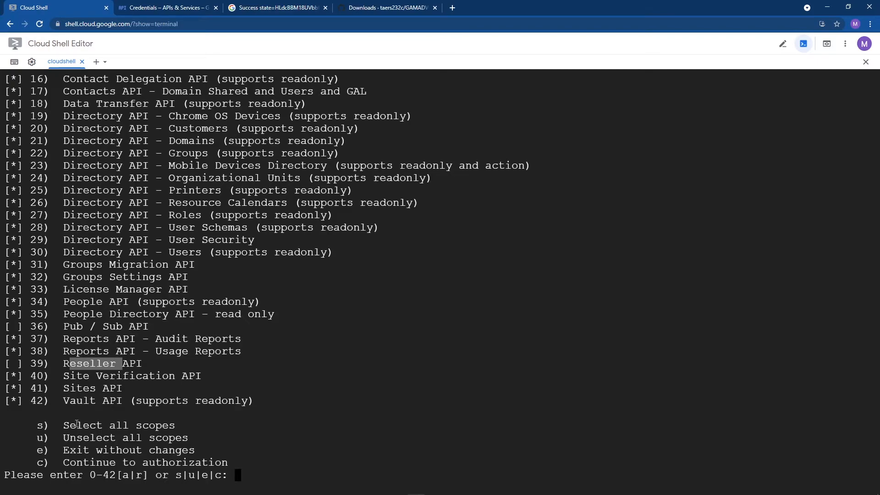
mouse_move(97, 449)
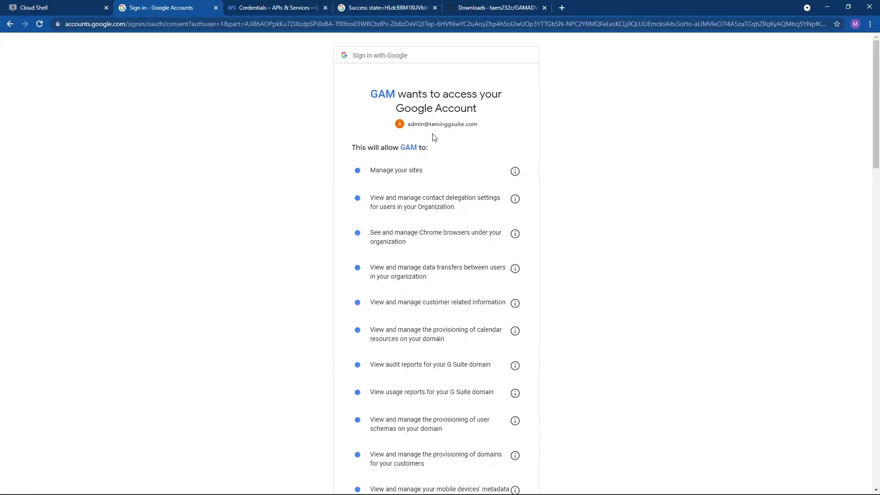
- Scroll to the bottom of the Sign in with Google consent page and Allow GAM access
scroll(down, 3)
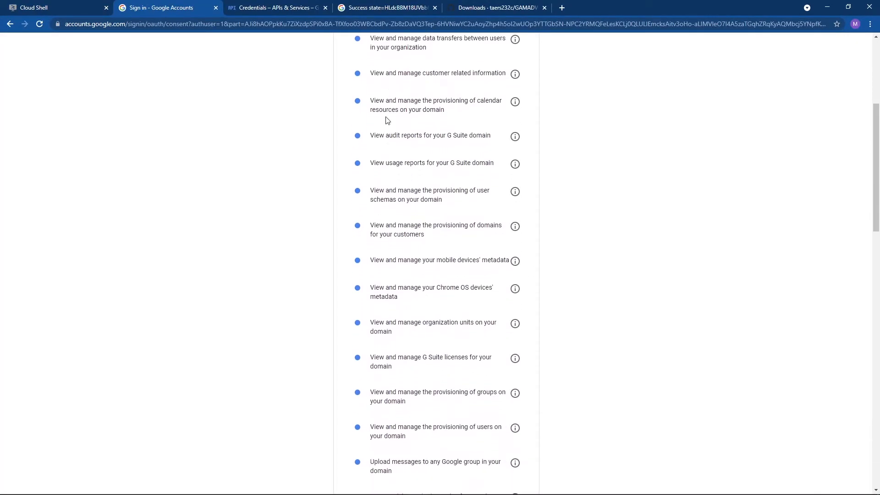
scroll(down, 3)
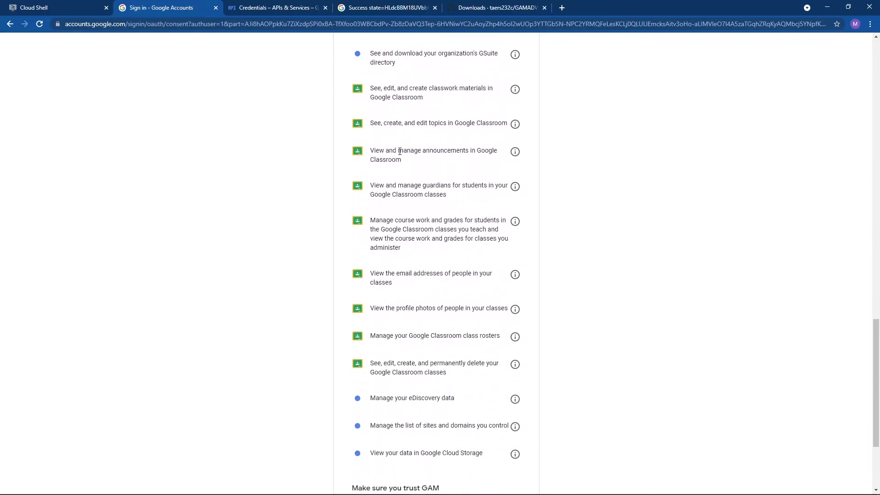
scroll(down, 3)
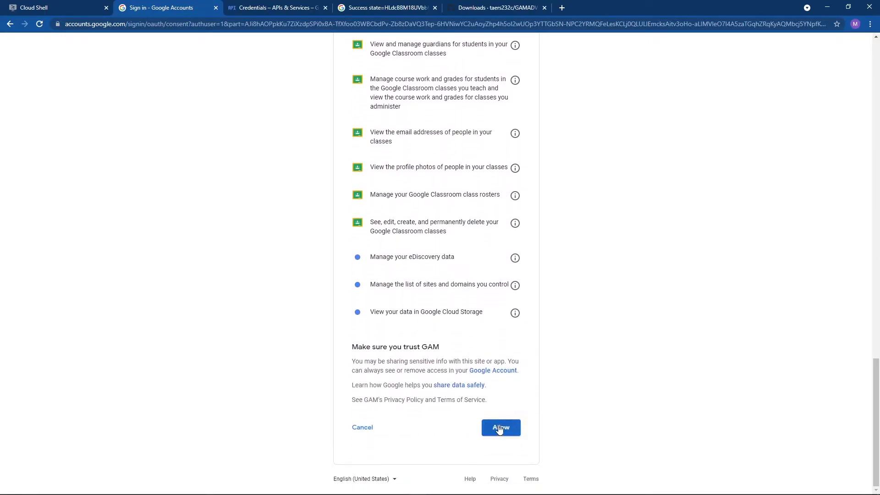
click(500, 427)
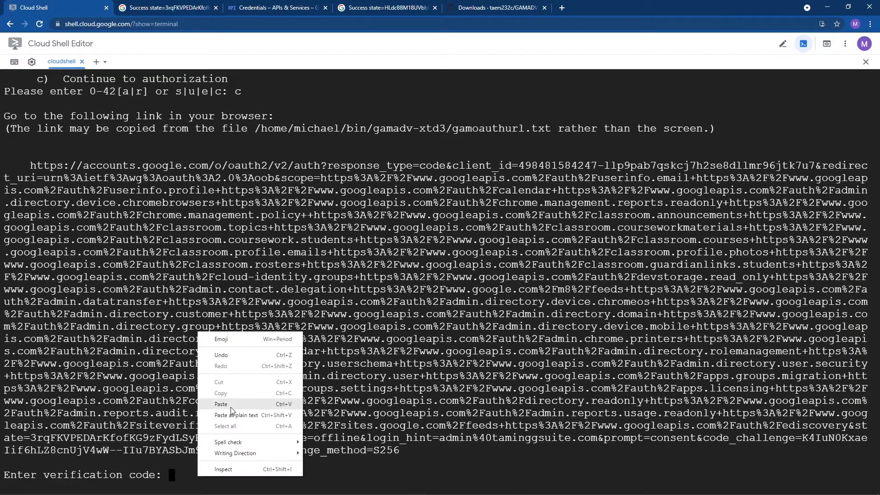
- Paste and submit the verification code, then answer y to authorize user data management
click(221, 403)
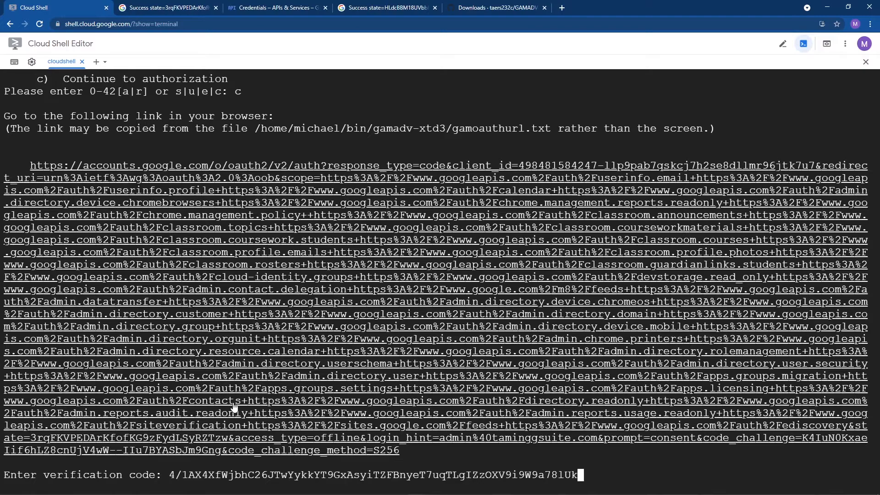
key(Enter)
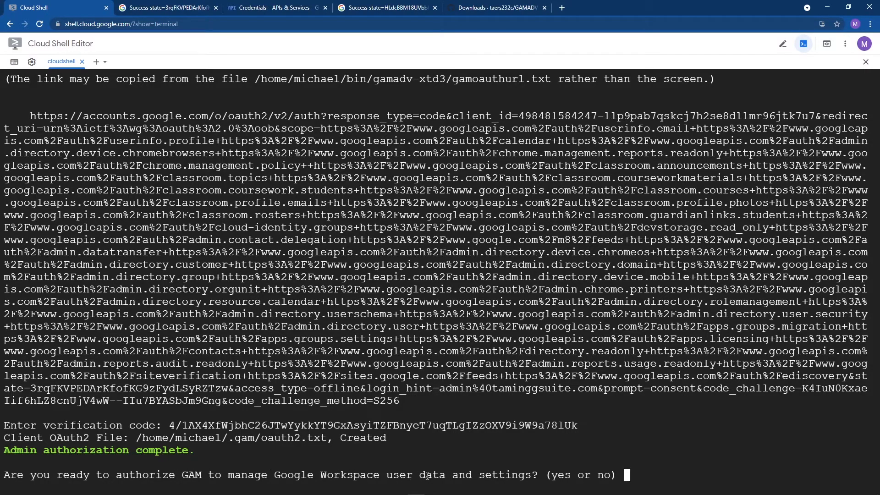
text(y)
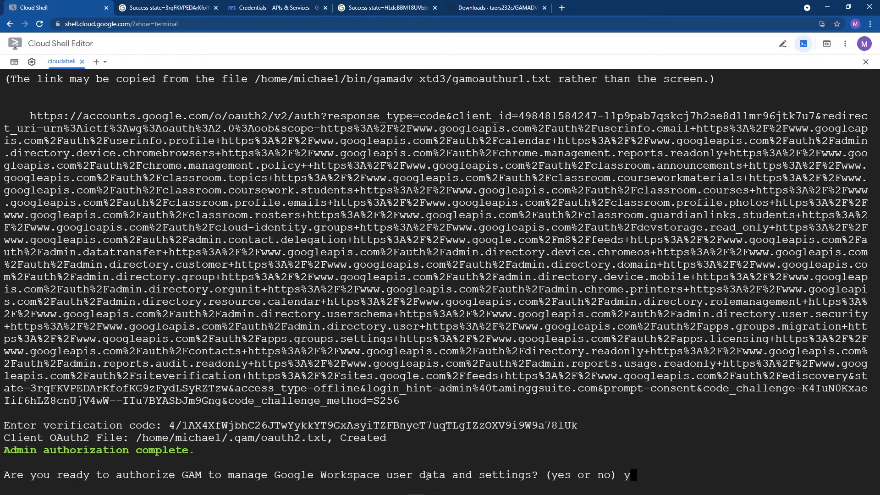
key(enter)
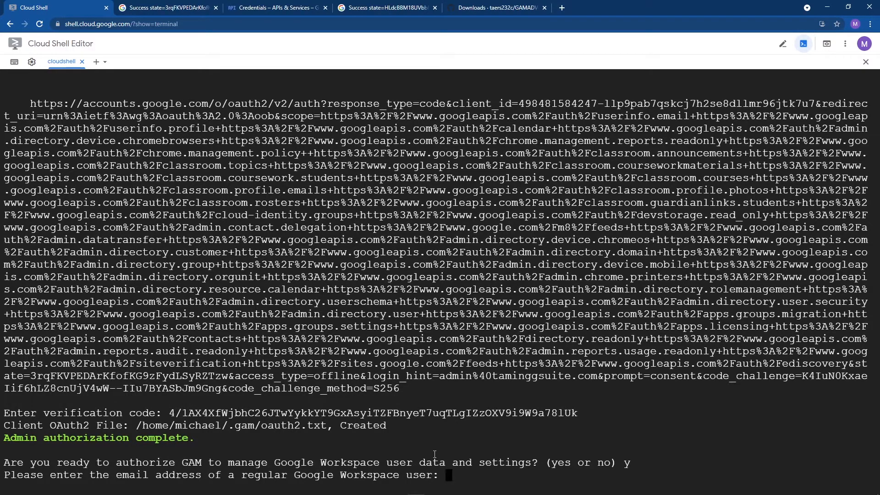
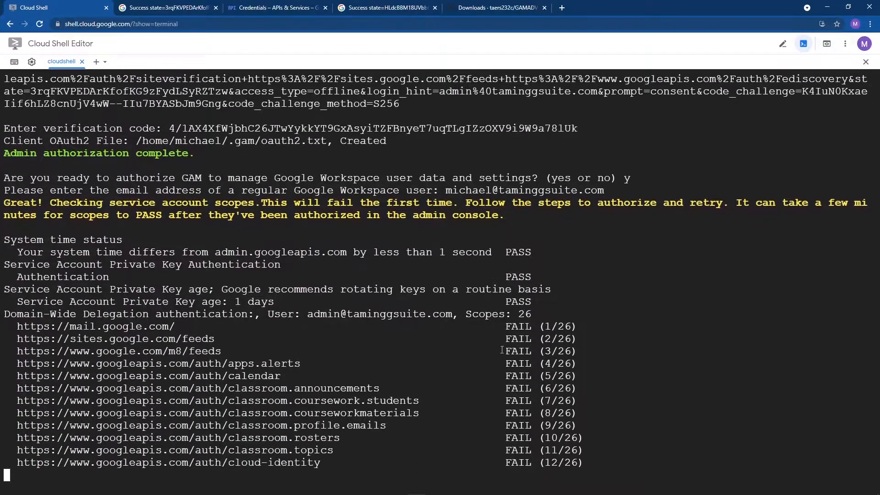
scroll(down, 3)
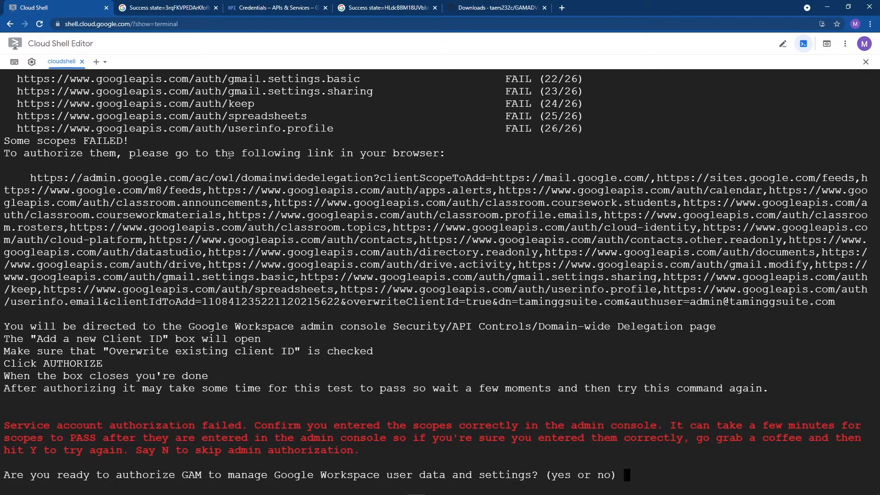
mouse_move(269, 215)
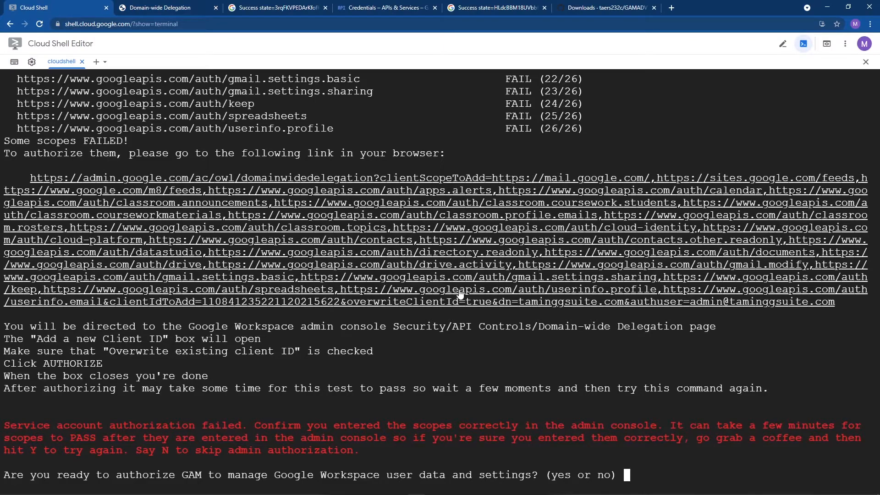
- Answer y to retry the scope check after authorizing domain-wide delegation
text(y)
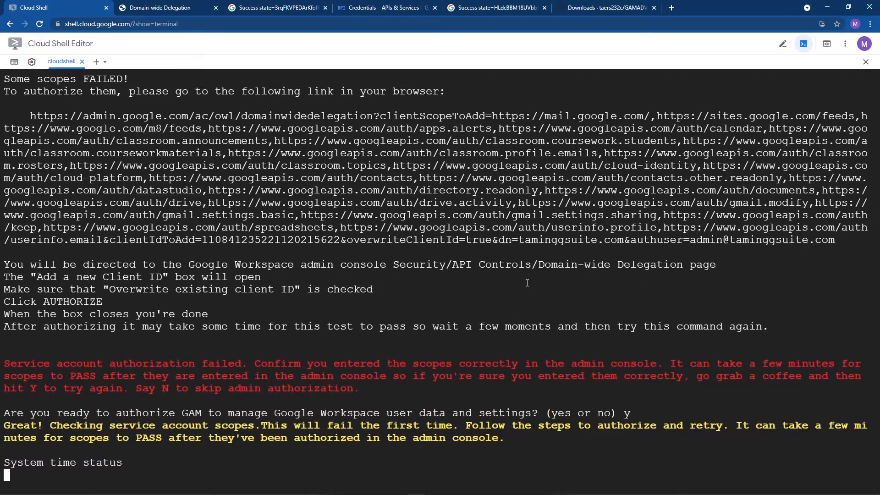
scroll(down, 3)
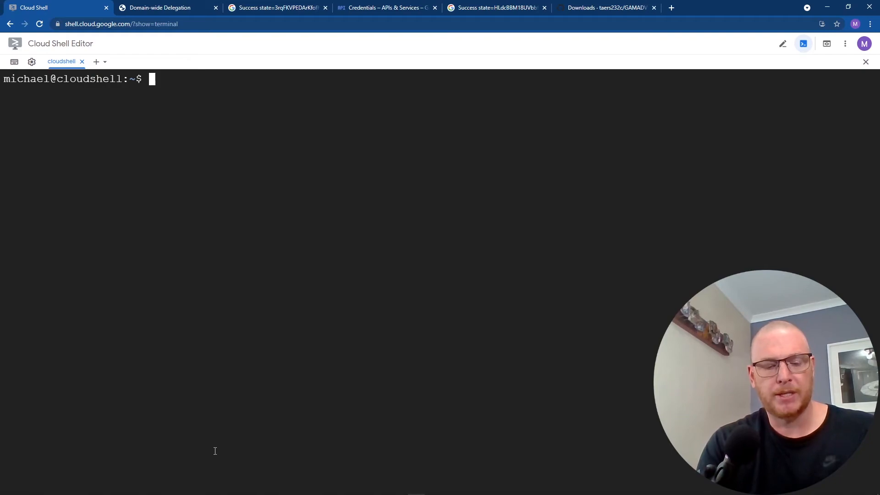
- Type 'gam info' at the fresh terminal prompt
text(gam info)
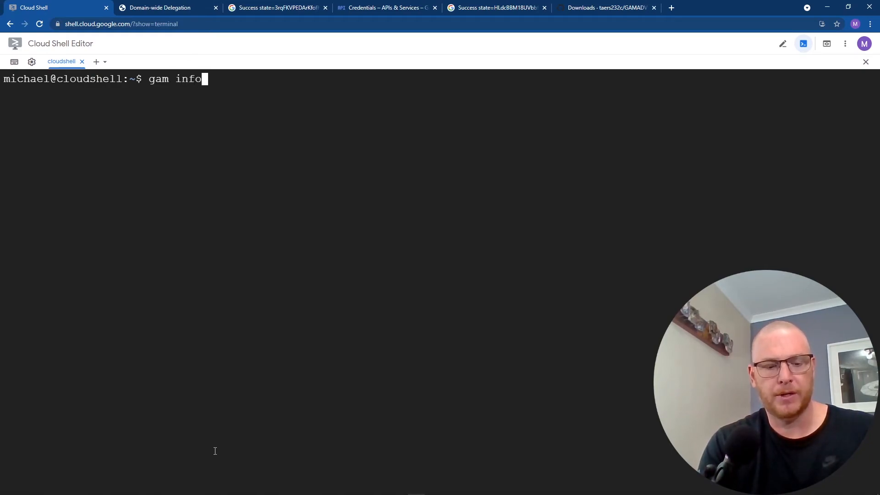